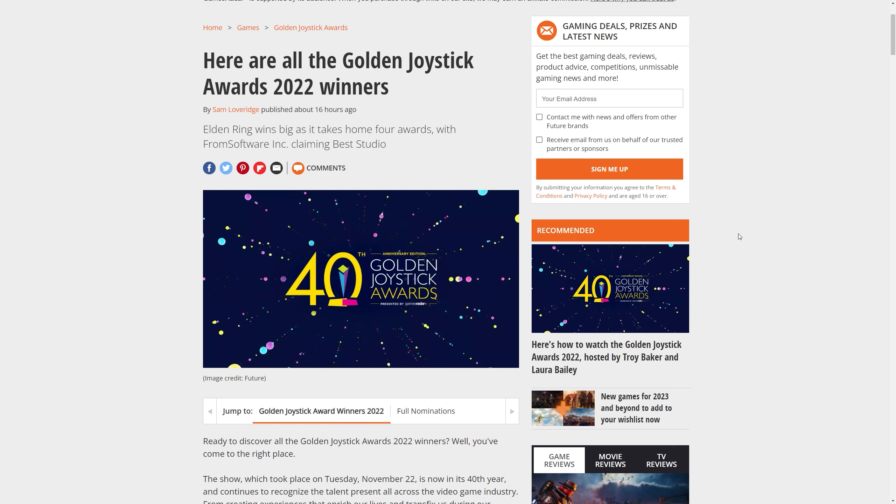
{"action": "mouse_move", "coordinate": [479, 149]}
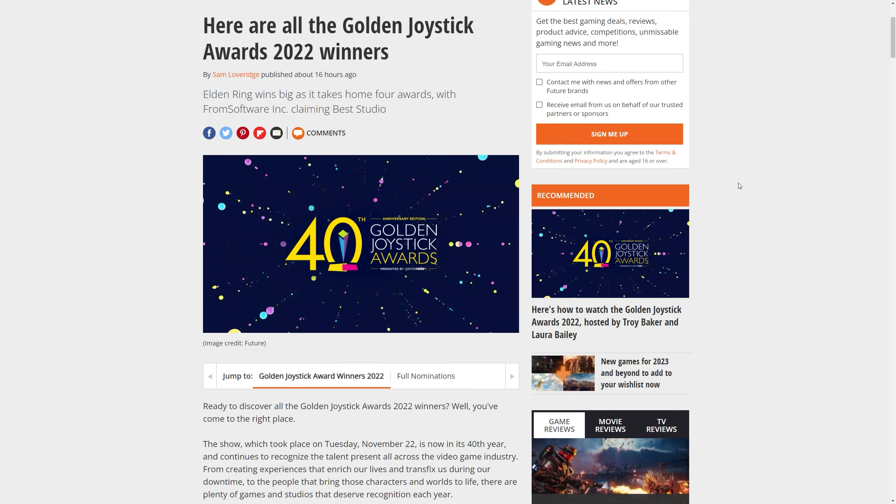
- Scroll through the 2022 winners list, then jump to the Full Nominations section
{"action": "scroll", "scroll_direction": "down", "scroll_amount": 3}
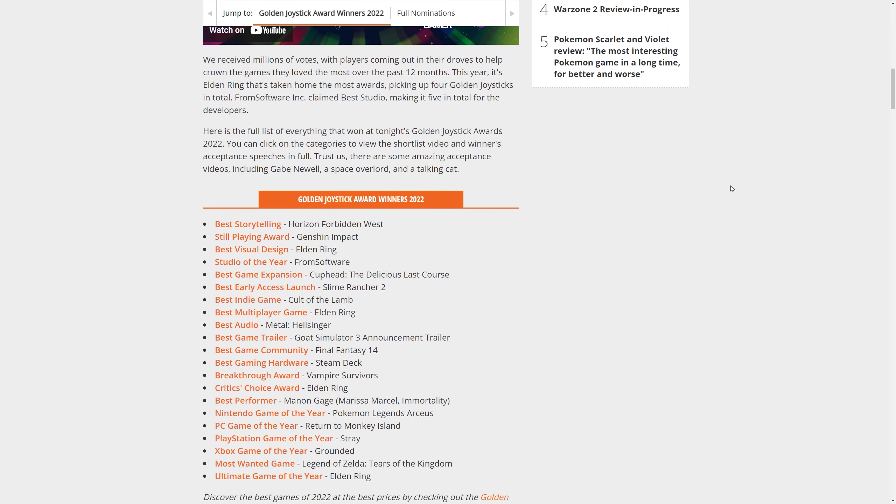
{"action": "scroll", "scroll_direction": "down", "scroll_amount": 3}
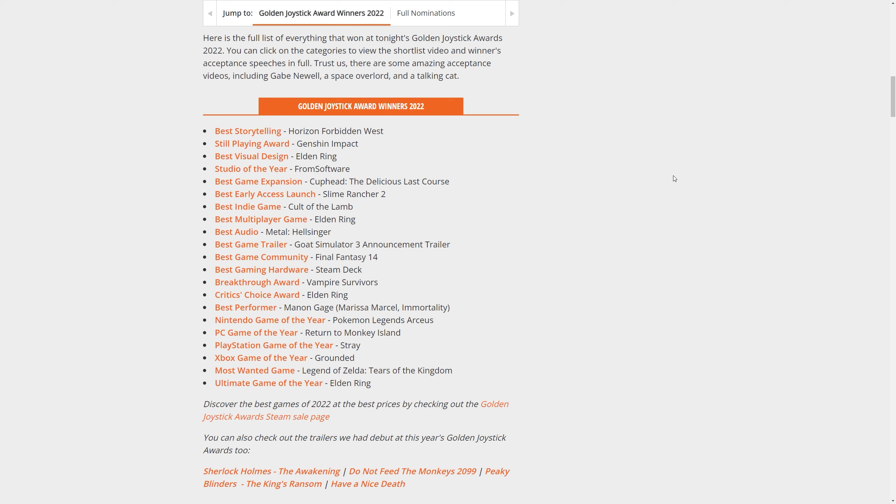
{"action": "scroll", "scroll_direction": "down", "scroll_amount": 3}
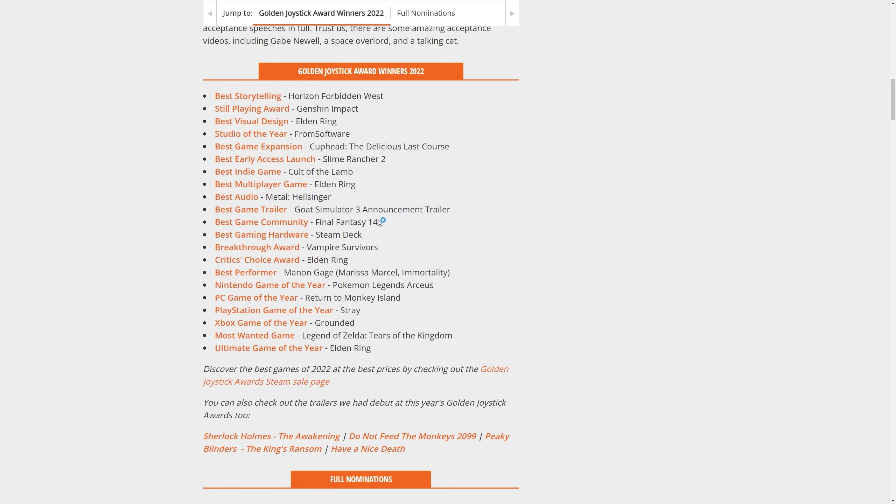
{"action": "mouse_move", "coordinate": [444, 208]}
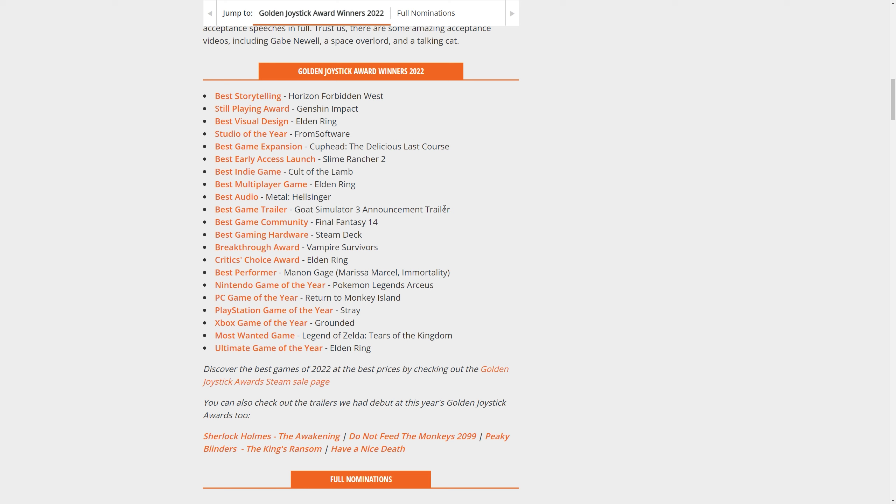
{"action": "mouse_move", "coordinate": [438, 222]}
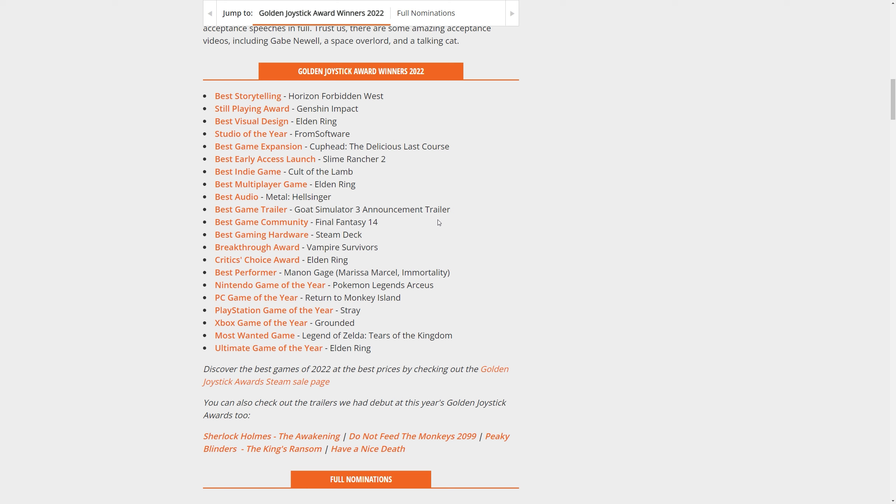
{"action": "mouse_move", "coordinate": [518, 218]}
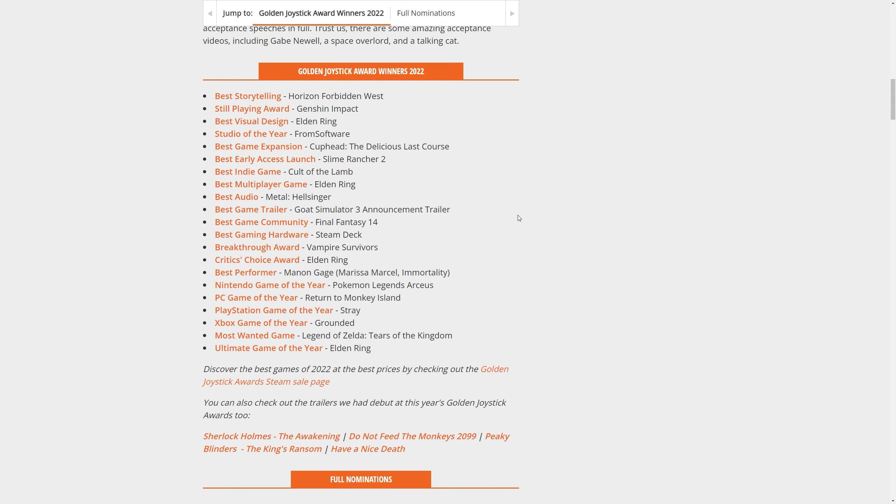
{"action": "left_click", "coordinate": [425, 13]}
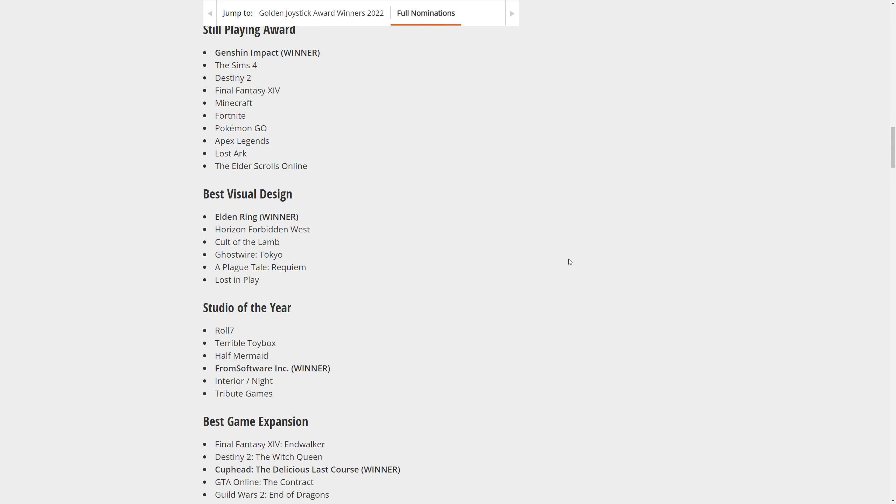
- Browse the nominations, select a word, then jump back to the Golden Joystick Award Winners 2022 list
{"action": "scroll", "scroll_direction": "down", "scroll_amount": 3}
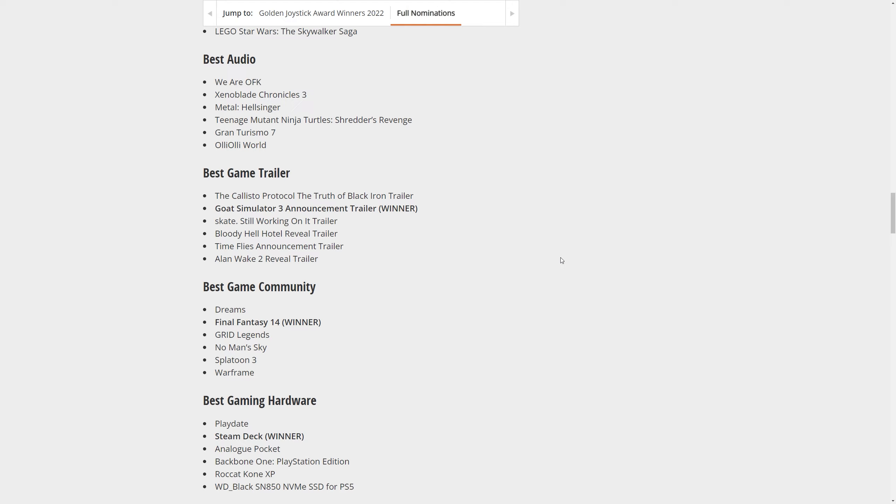
{"action": "scroll", "scroll_direction": "down", "scroll_amount": 3}
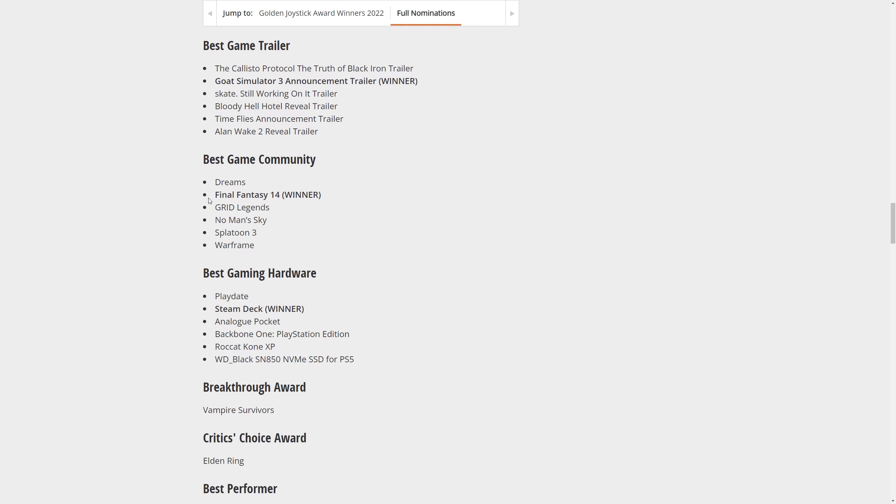
{"action": "mouse_move", "coordinate": [245, 199]}
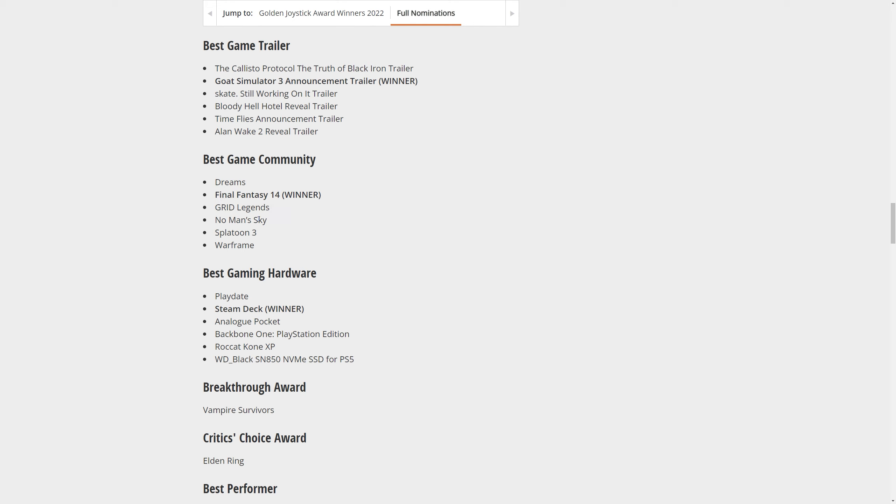
{"action": "double_click", "coordinate": [240, 220]}
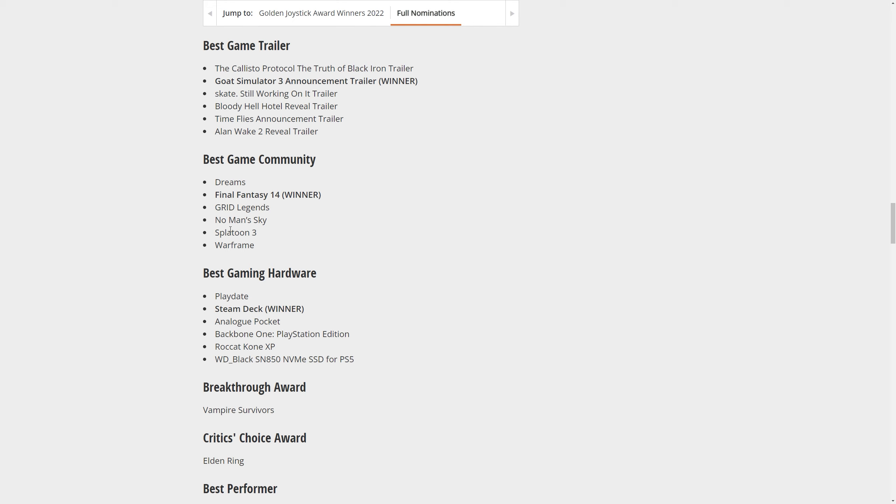
{"action": "mouse_move", "coordinate": [262, 215]}
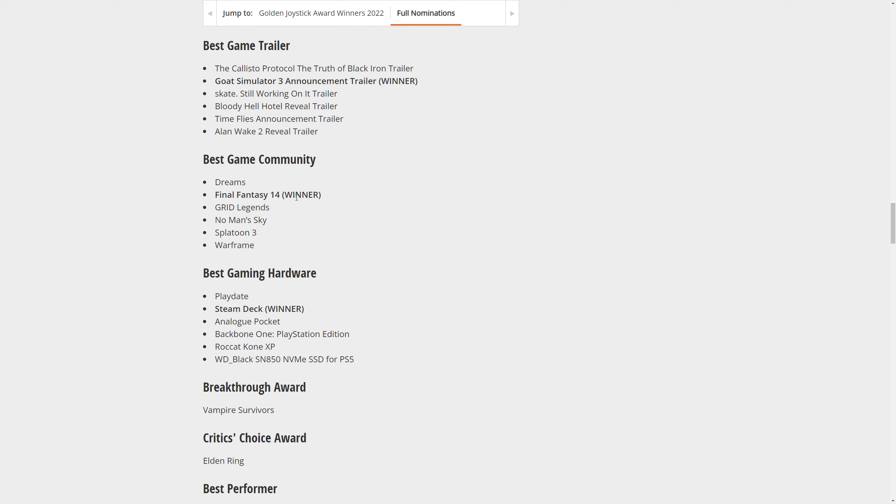
{"action": "mouse_move", "coordinate": [754, 221]}
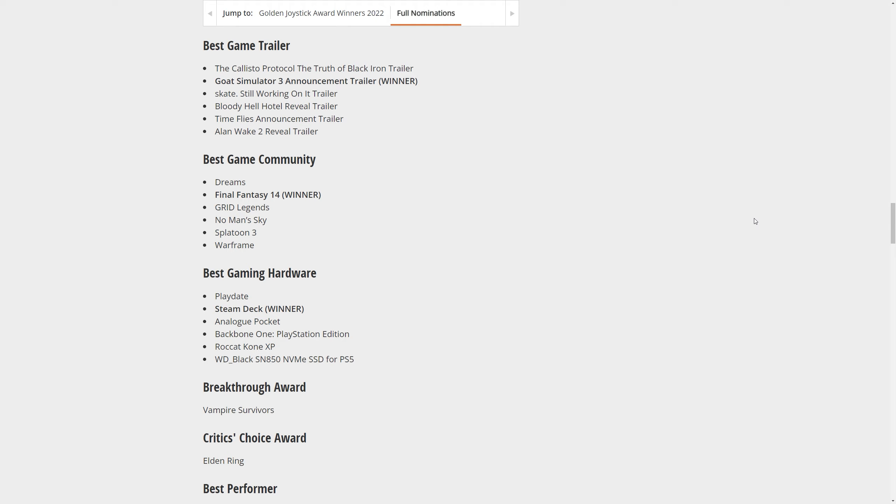
{"action": "scroll", "scroll_direction": "down", "scroll_amount": 3}
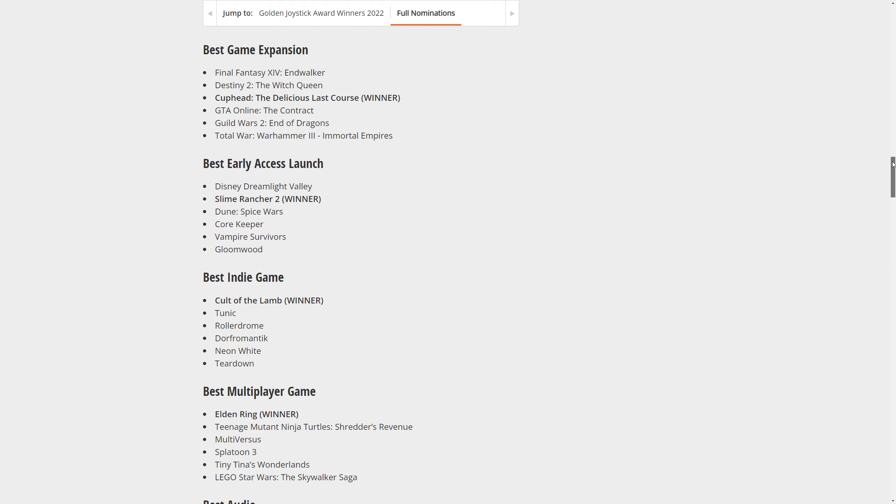
{"action": "left_click", "coordinate": [321, 13]}
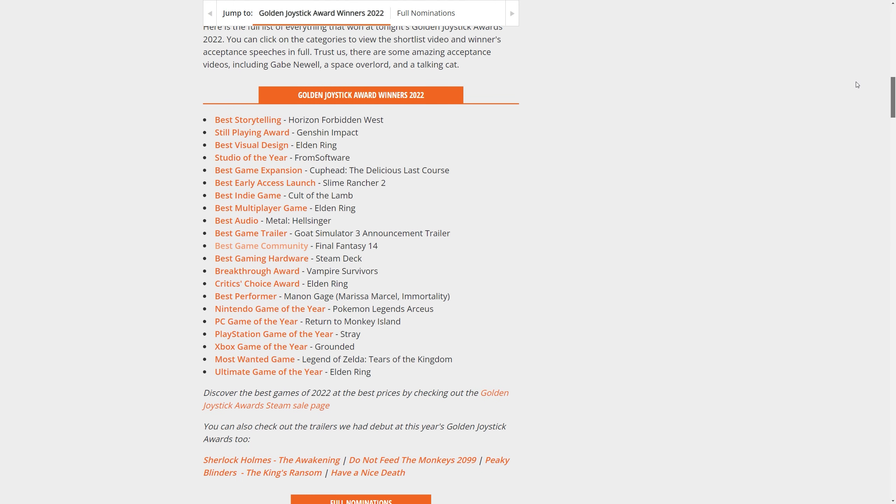
- Scroll briefly, then jump to Full Nominations, starting at the Best Storytelling nominees
{"action": "scroll", "scroll_direction": "down", "scroll_amount": 3}
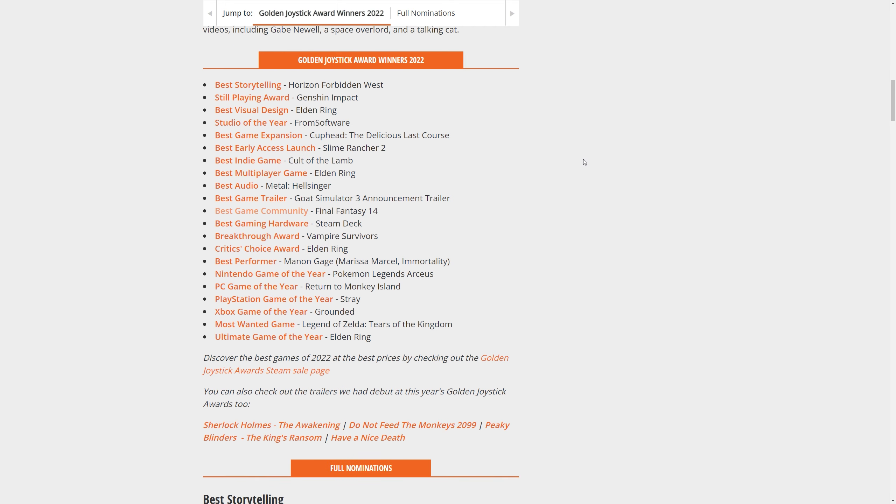
{"action": "mouse_move", "coordinate": [419, 109]}
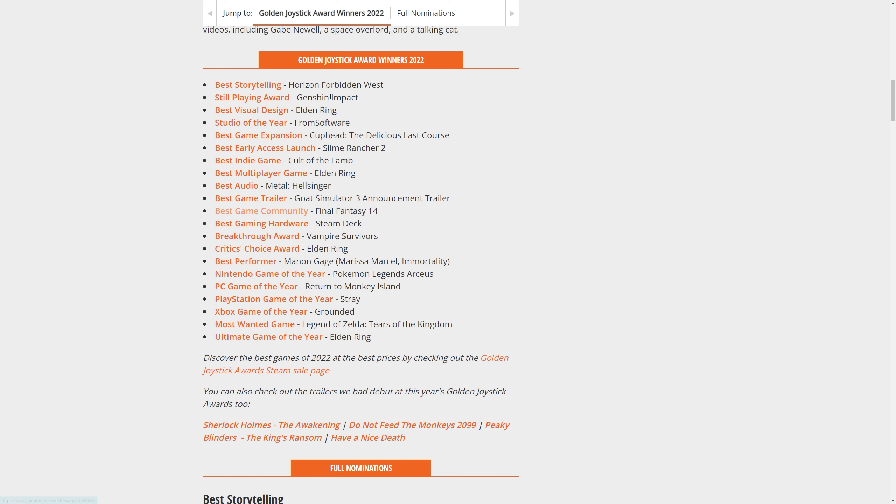
{"action": "left_click", "coordinate": [425, 13]}
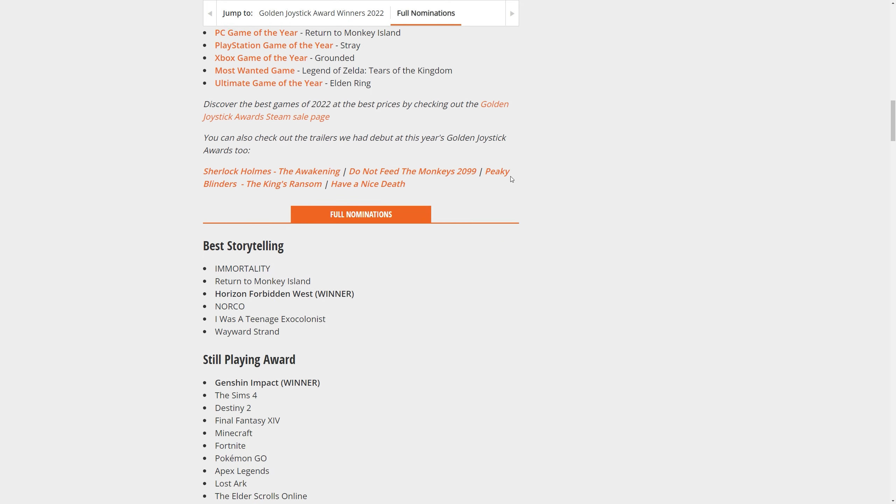
- Scroll the article and double-click to select a word in the list
{"action": "scroll", "scroll_direction": "down", "scroll_amount": 3}
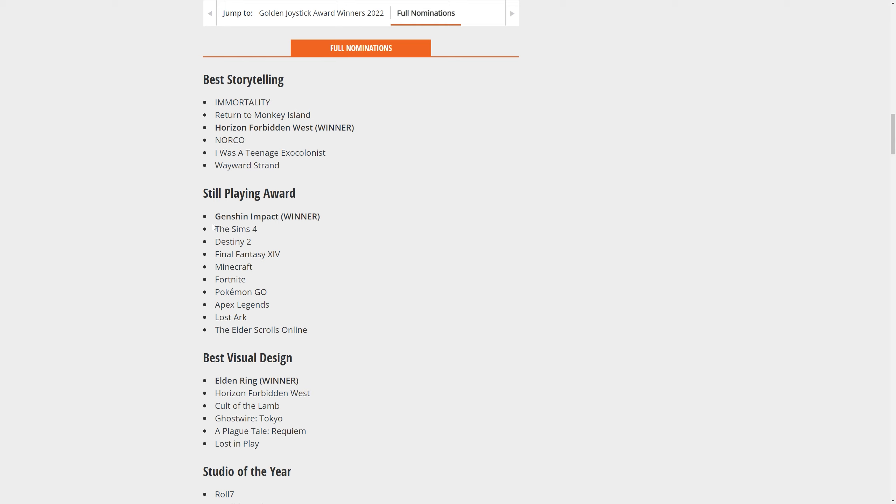
{"action": "double_click", "coordinate": [266, 216]}
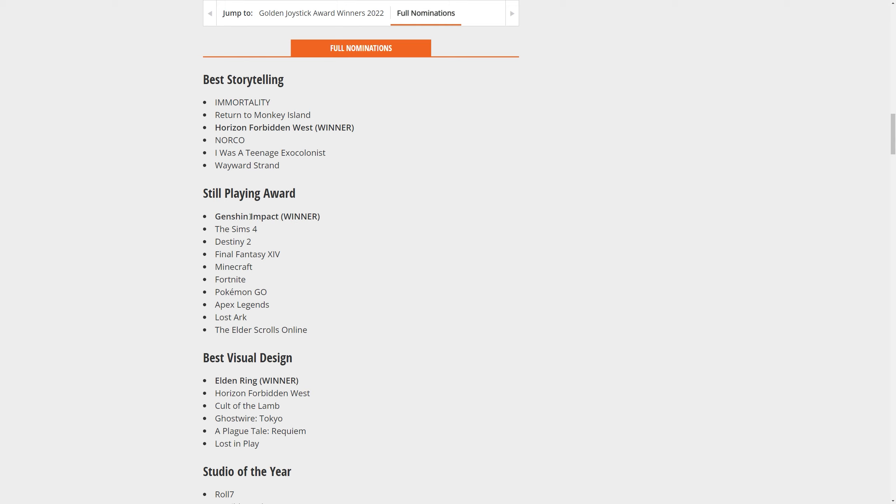
{"action": "mouse_move", "coordinate": [321, 224]}
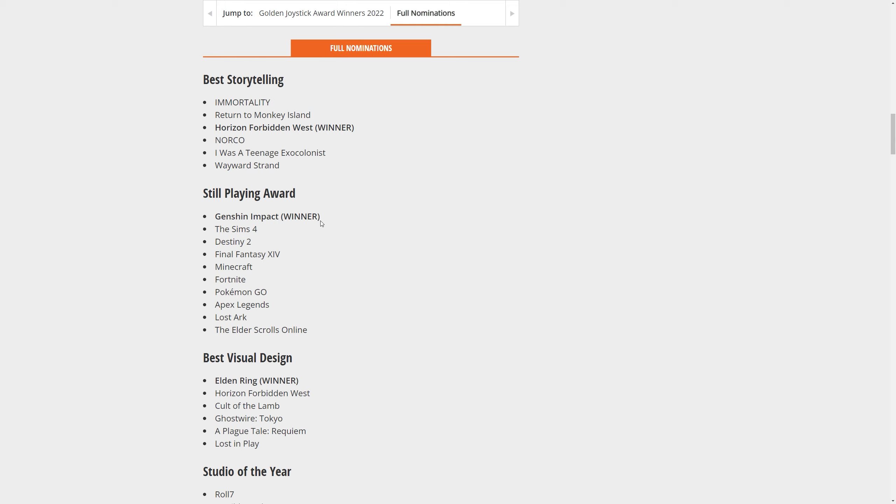
{"action": "mouse_move", "coordinate": [341, 242]}
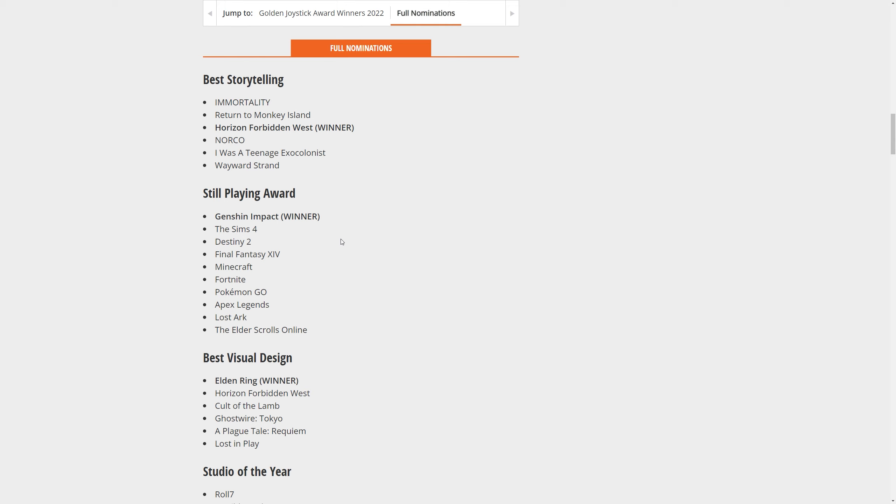
{"action": "mouse_move", "coordinate": [272, 303]}
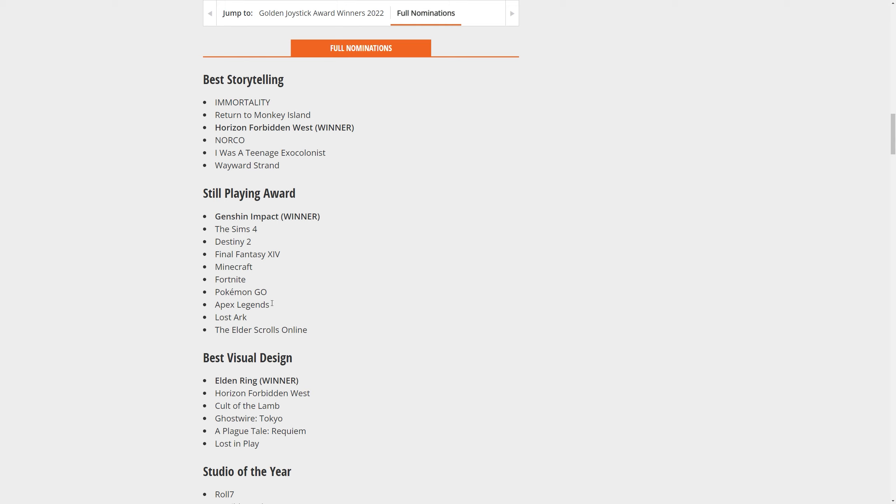
{"action": "mouse_move", "coordinate": [235, 250]}
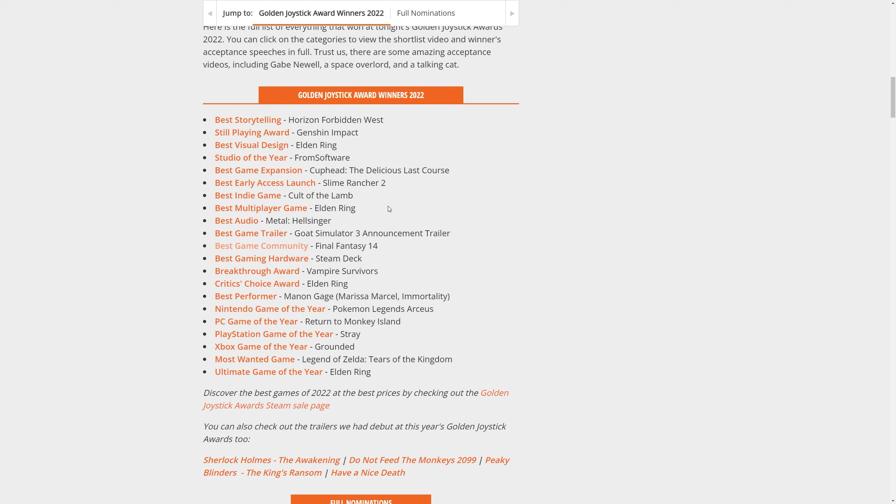
{"action": "mouse_move", "coordinate": [431, 230]}
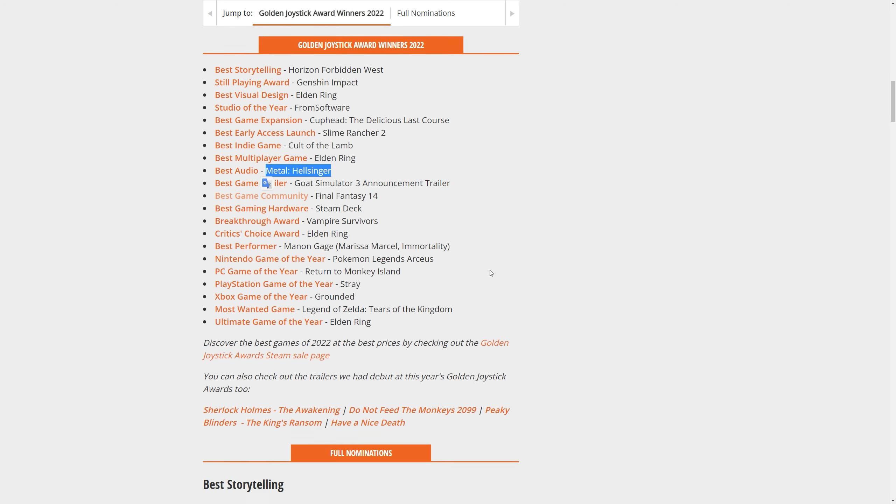
- Clear the highlight on Metal: Hellsinger
{"action": "left_click", "coordinate": [425, 13]}
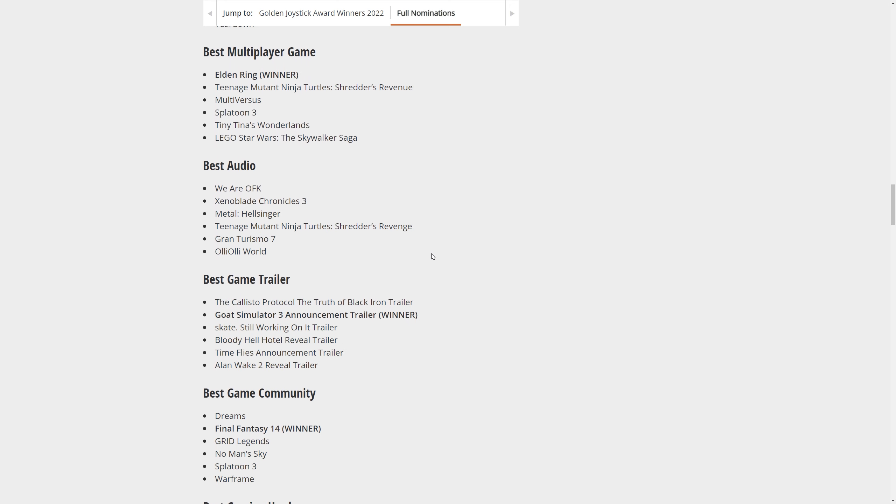
- Select and deselect the Best Audio nominee names, then scroll the nominations
{"action": "left_click_drag", "start_coordinate": [234, 188], "coordinate": [265, 251]}
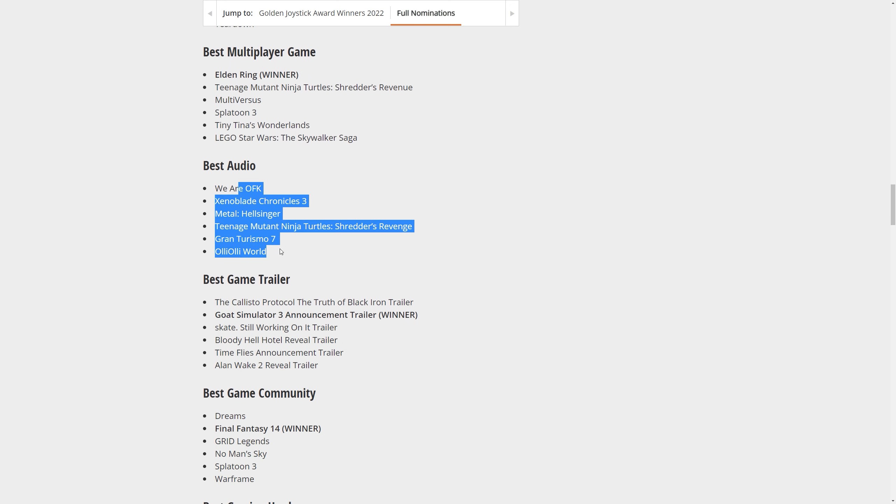
{"action": "left_click", "coordinate": [290, 244]}
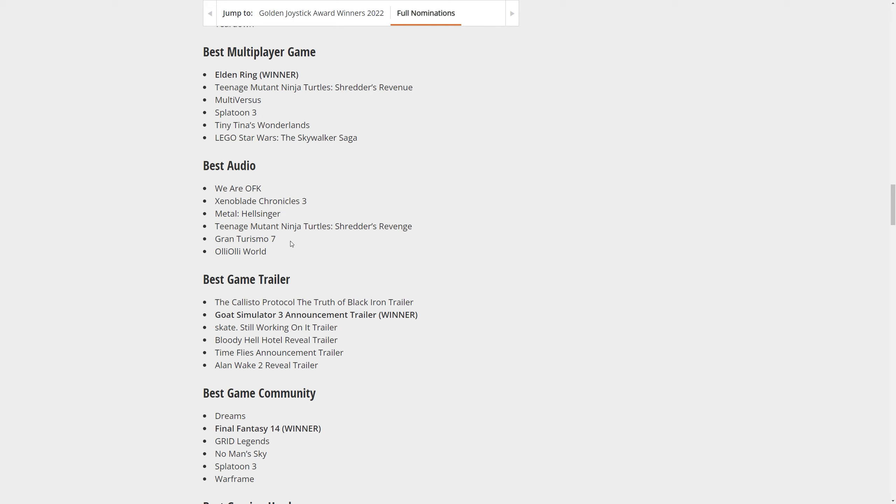
{"action": "mouse_move", "coordinate": [289, 245]}
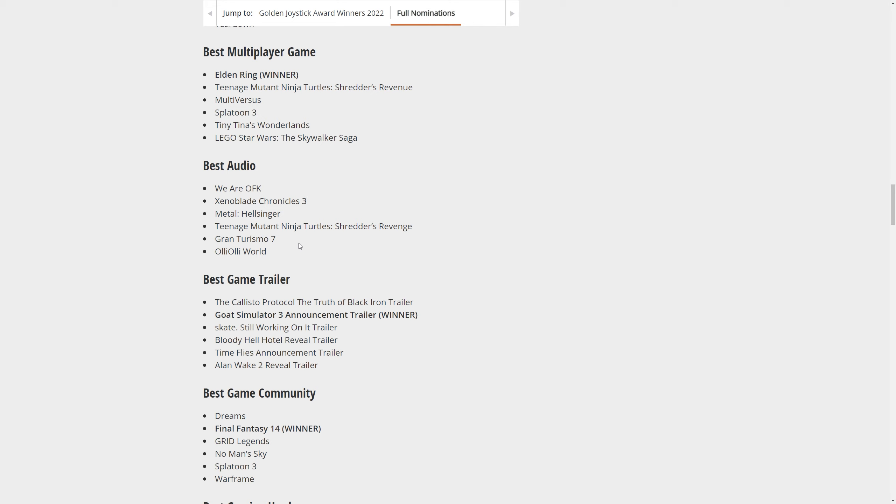
{"action": "mouse_move", "coordinate": [455, 239]}
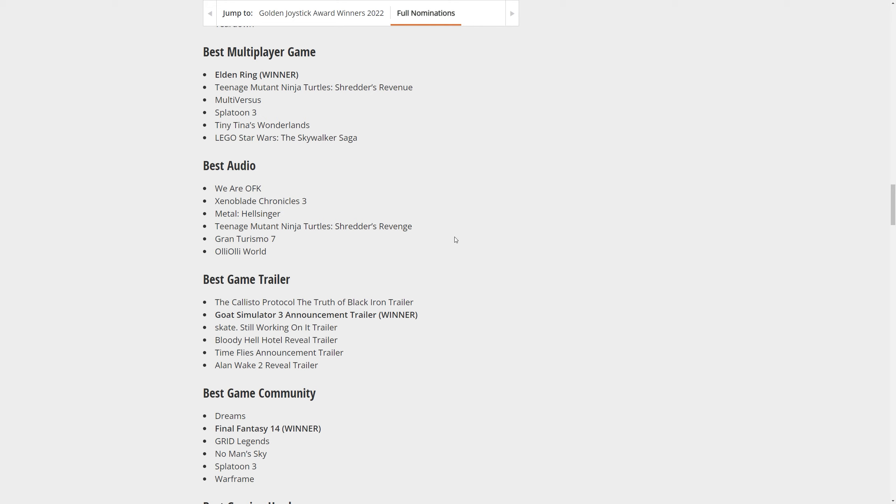
{"action": "mouse_move", "coordinate": [469, 264]}
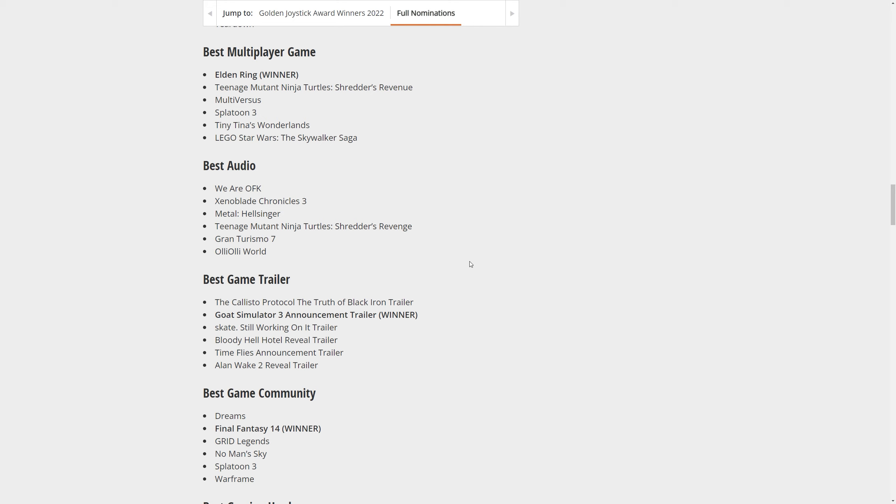
{"action": "scroll", "scroll_direction": "down", "scroll_amount": 3}
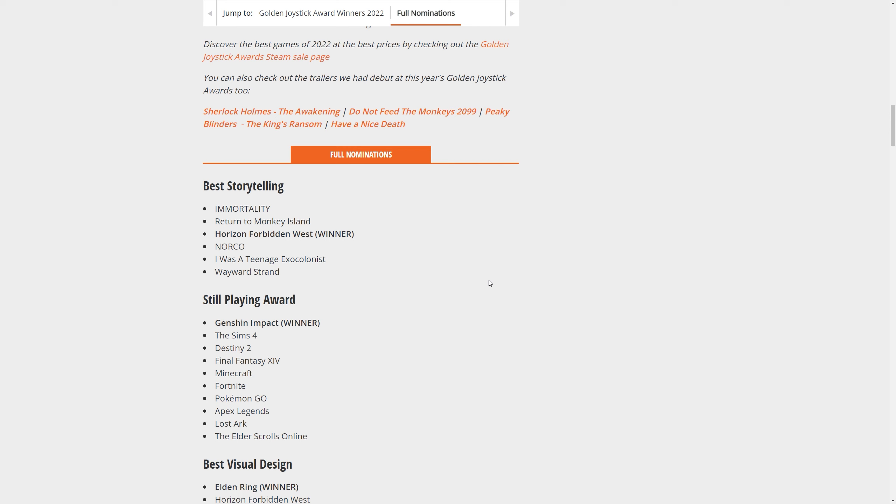
- Return to the winners list, select part of the FromSoftware name, then clear the selection
{"action": "left_click", "coordinate": [321, 12]}
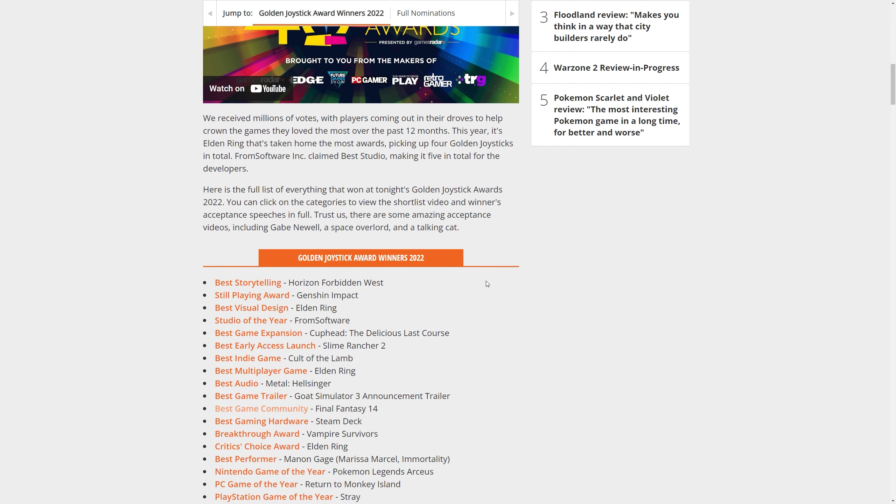
{"action": "scroll", "scroll_direction": "down", "scroll_amount": 3}
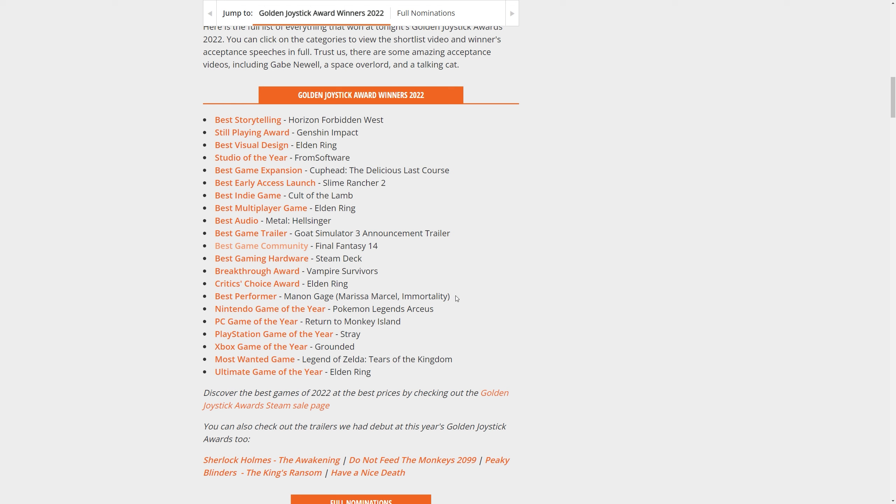
{"action": "mouse_move", "coordinate": [430, 296]}
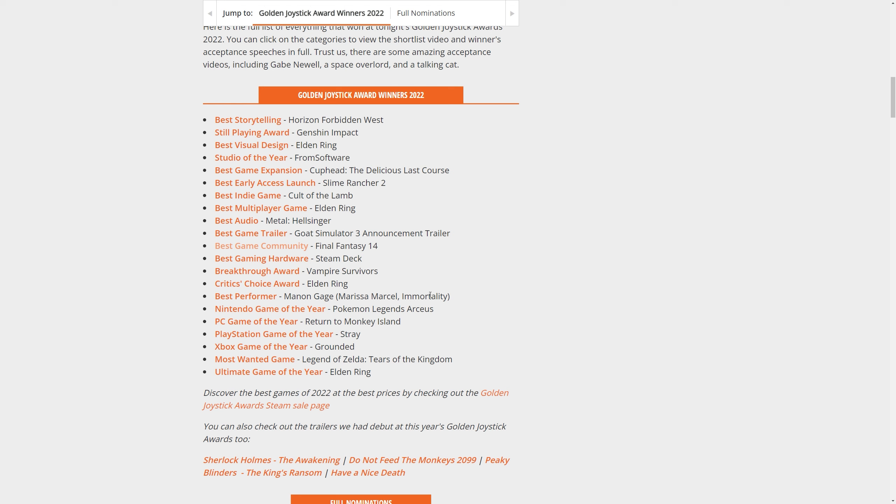
{"action": "mouse_move", "coordinate": [522, 301]}
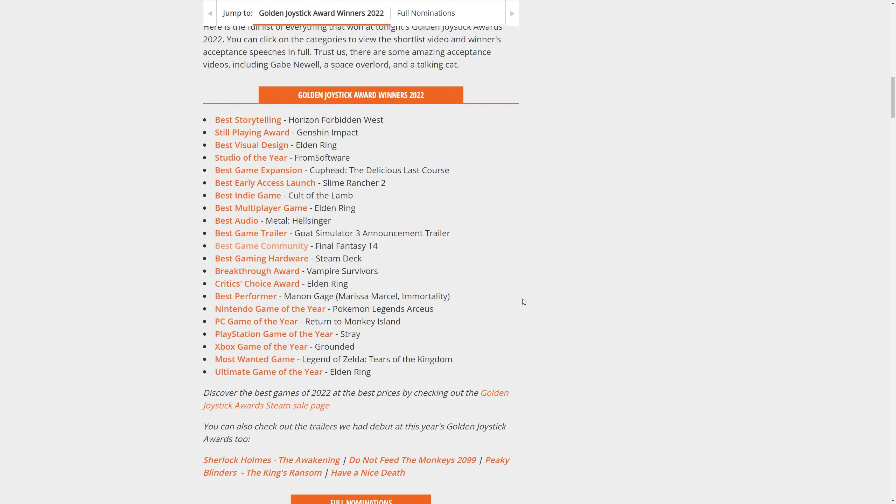
{"action": "double_click", "coordinate": [332, 158]}
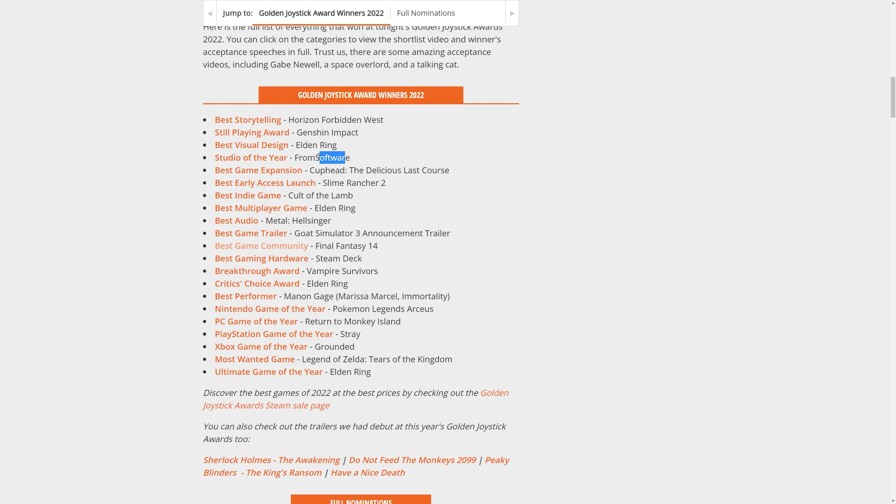
{"action": "left_click", "coordinate": [575, 252]}
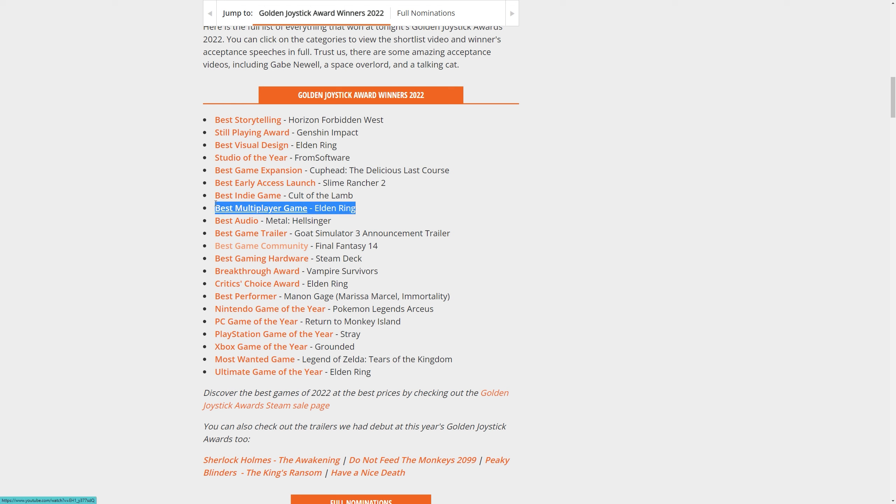
{"action": "mouse_move", "coordinate": [497, 230]}
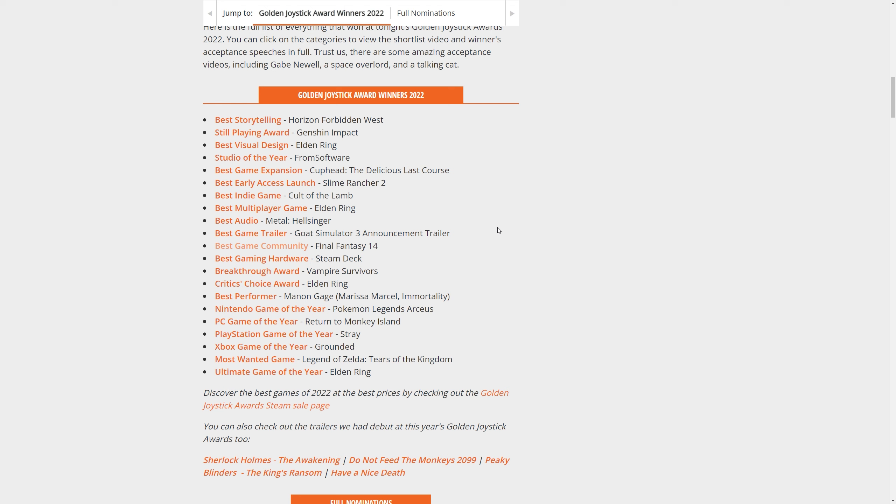